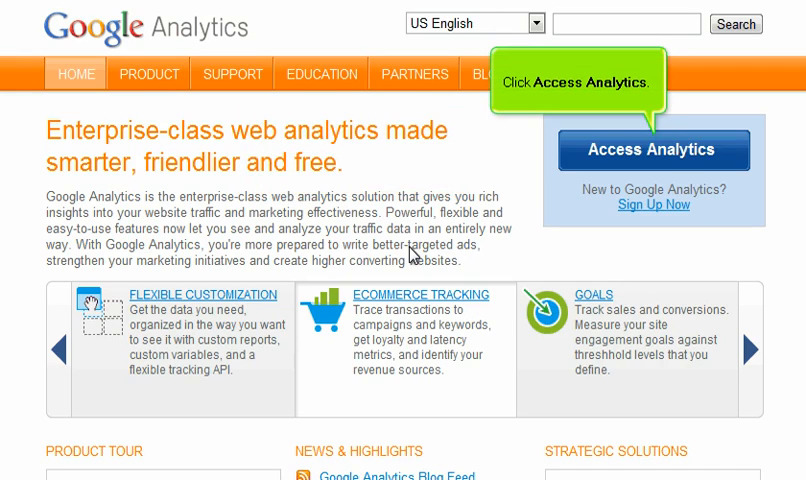
{"action": "mouse_move", "coordinate": [427, 248]}
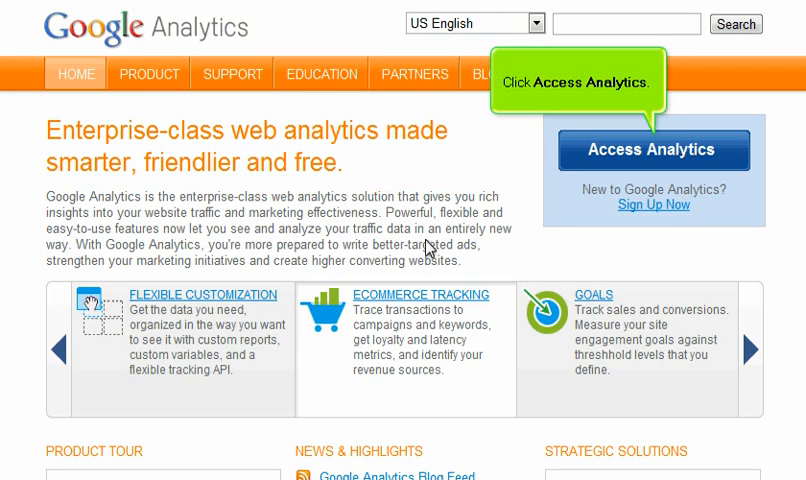
Access Analytics from the Google Analytics homepage to reach the Getting Started page.
{"action": "left_click", "coordinate": [653, 149]}
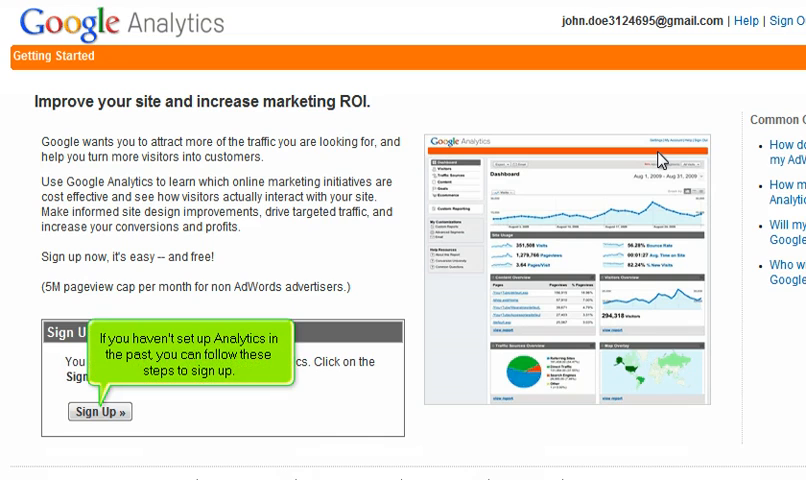
Sign up with website URL demo56789.com and account name demo56789.com.
{"action": "left_click", "coordinate": [99, 411]}
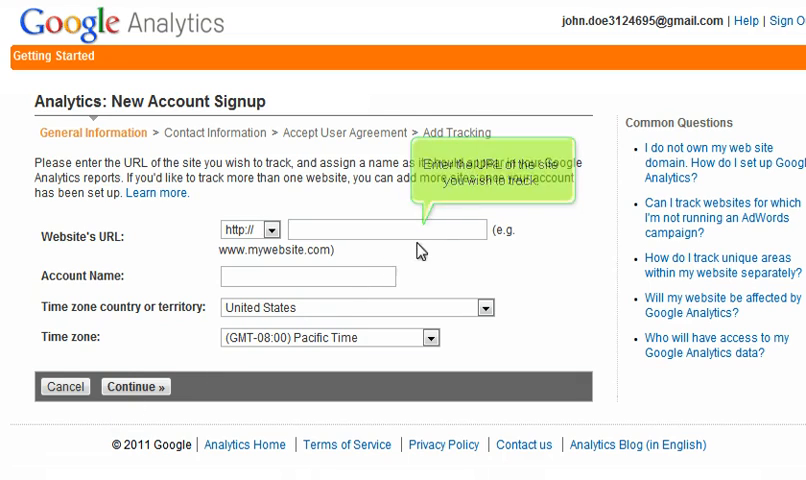
{"action": "type", "text": "demo56789.c"}
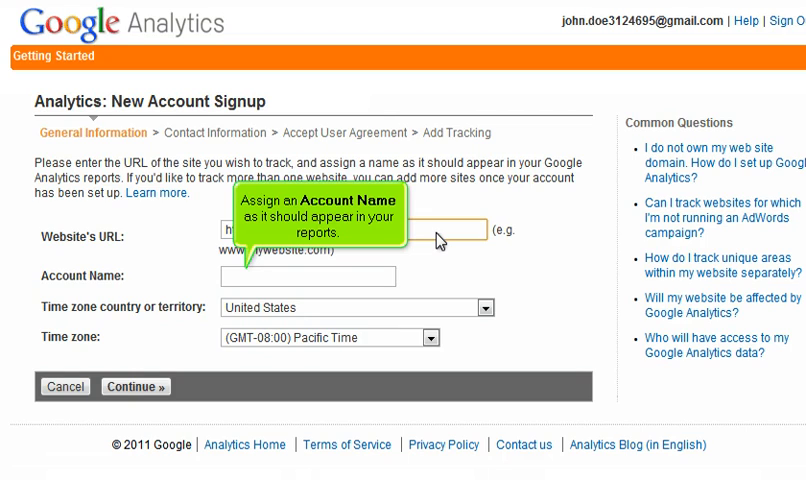
{"action": "type", "text": "demo56789.com"}
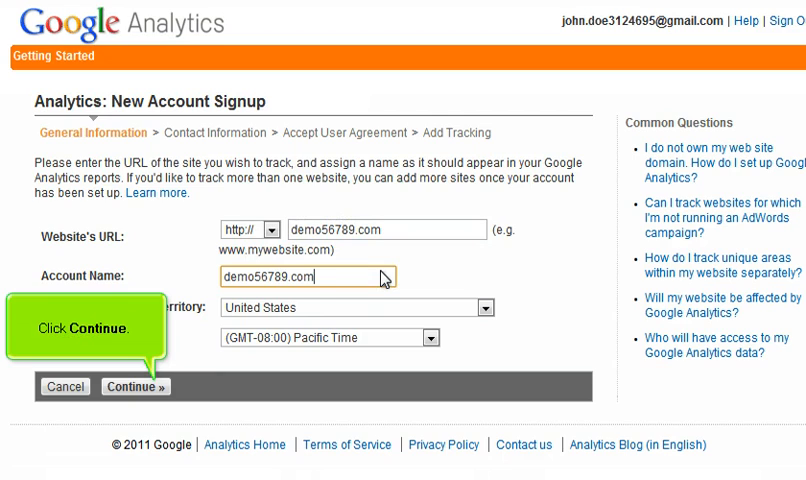
{"action": "left_click", "coordinate": [133, 385]}
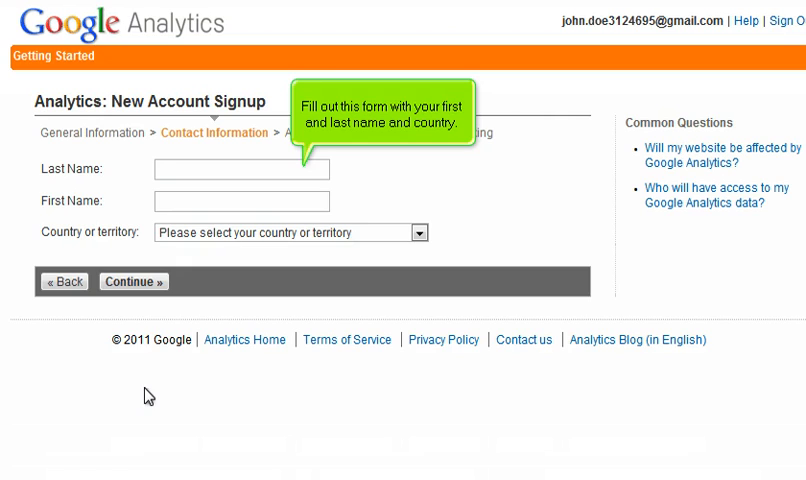
{"action": "mouse_move", "coordinate": [187, 341]}
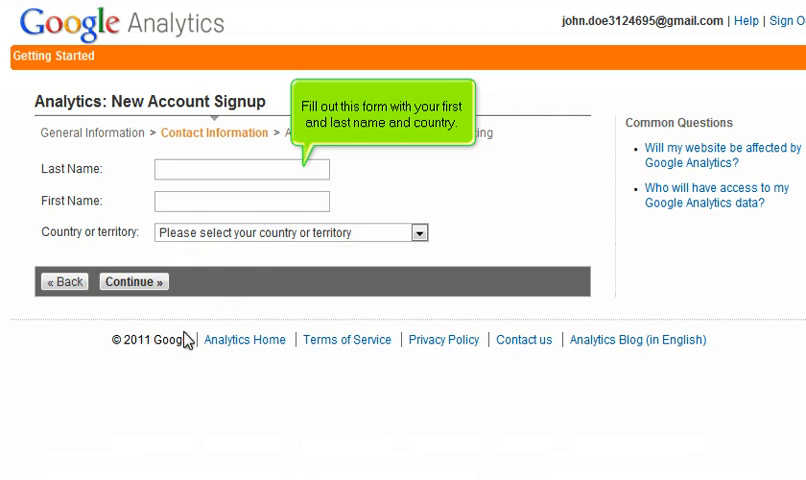
Submit contact details: last name Doe, first name John, country United States.
{"action": "type", "text": "Doe"}
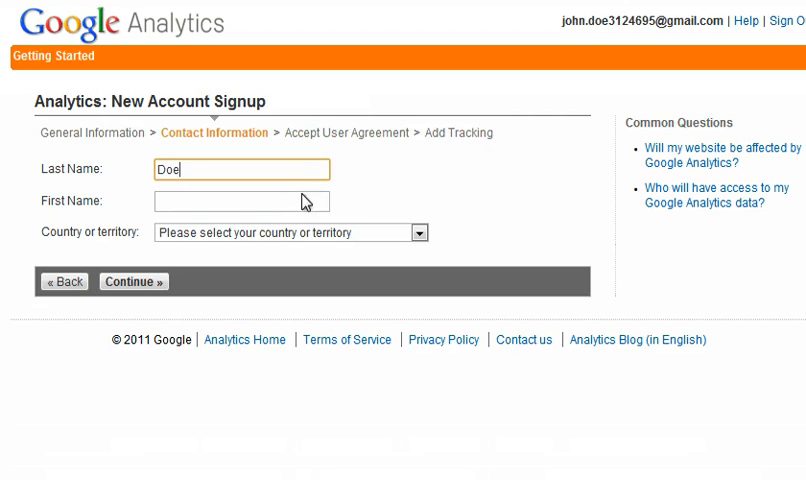
{"action": "type", "text": "John"}
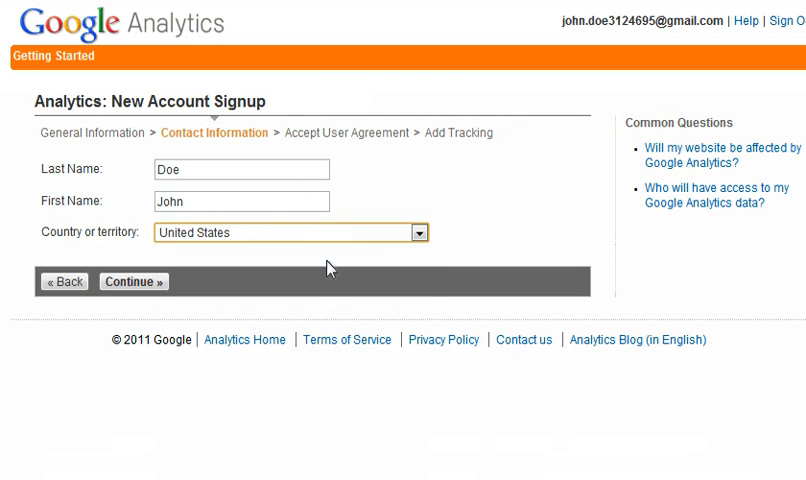
{"action": "left_click", "coordinate": [132, 281]}
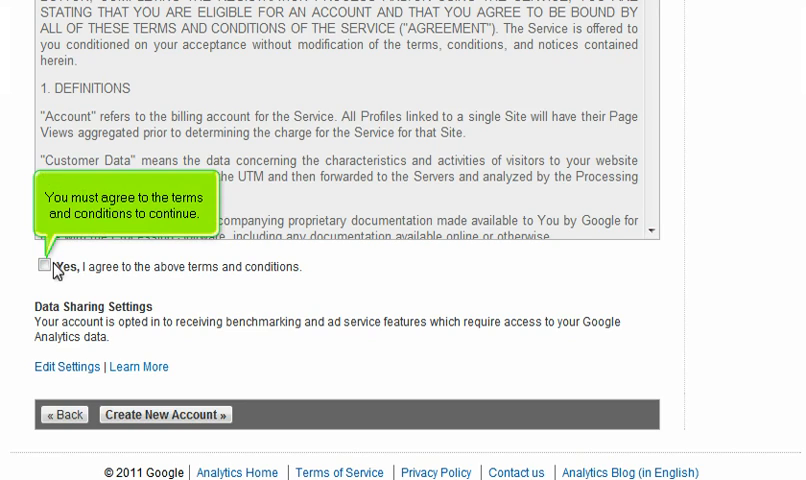
Agree to the Analytics terms and create the new account.
{"action": "left_click", "coordinate": [44, 266]}
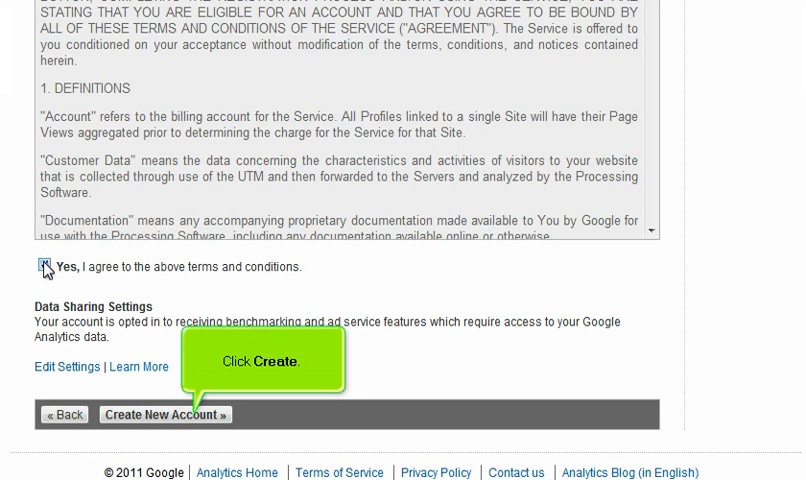
{"action": "left_click", "coordinate": [164, 414]}
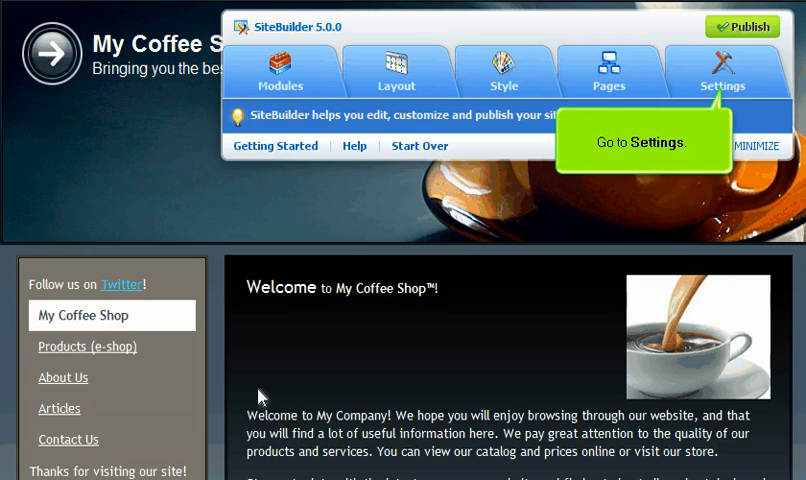
Open Embed Google Analytics under the site's advanced settings.
{"action": "left_click", "coordinate": [722, 70]}
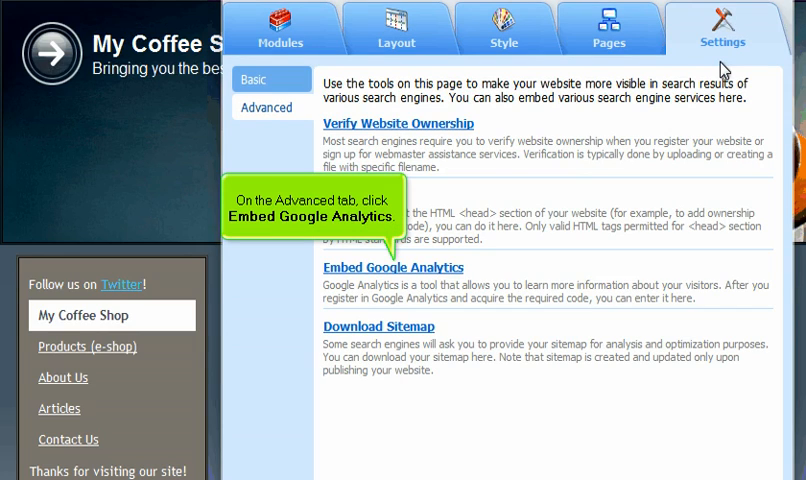
{"action": "left_click", "coordinate": [393, 267]}
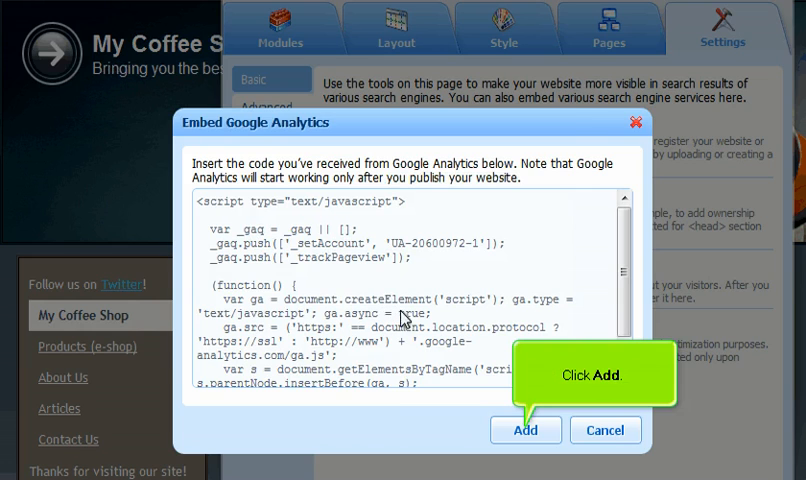
Add the pasted Analytics tracking code to the coffee-shop site.
{"action": "left_click", "coordinate": [525, 430]}
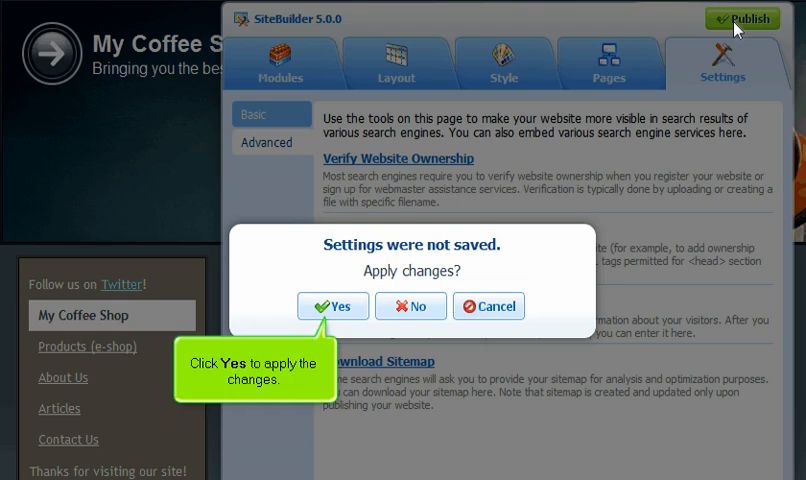
Apply the unsaved settings so the site publishes to demo56789.com.
{"action": "left_click", "coordinate": [333, 306]}
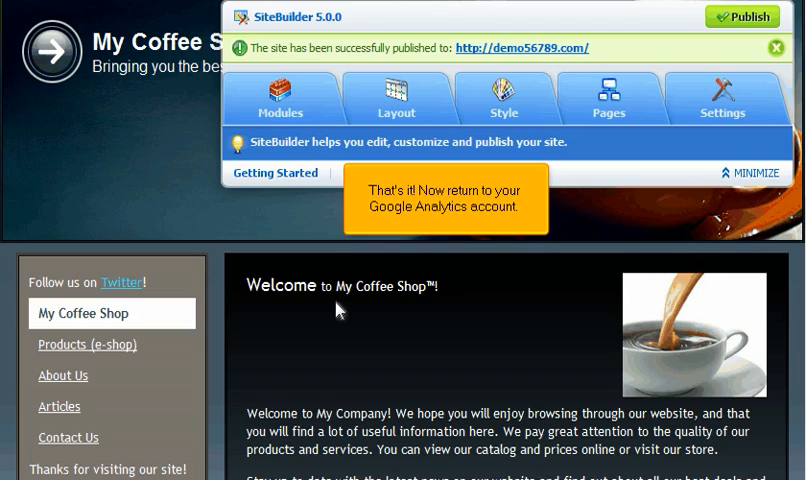